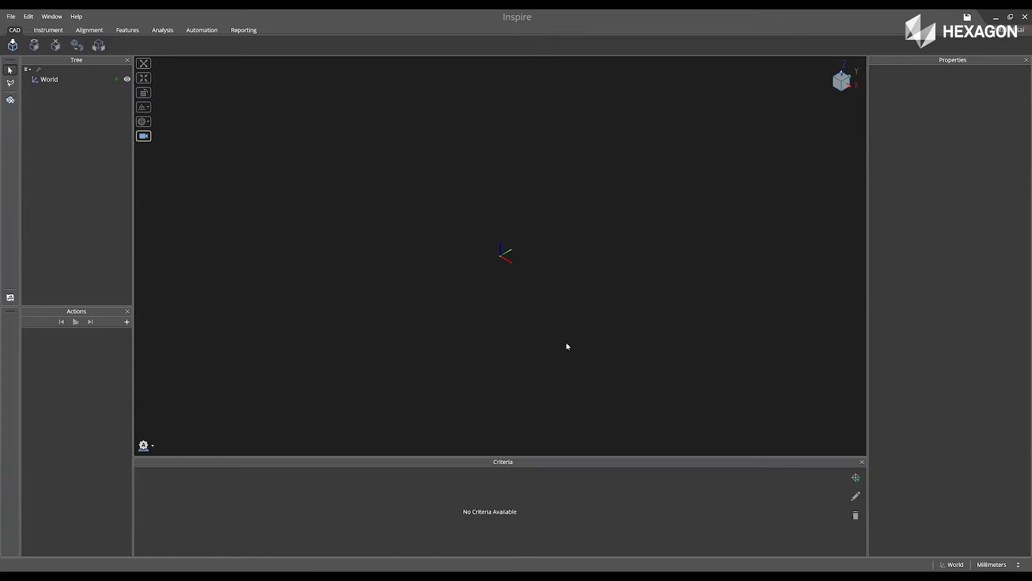
Switch the ribbon to the Instrument tab to show the instrument tools
{"action": "left_click", "coordinate": [48, 30]}
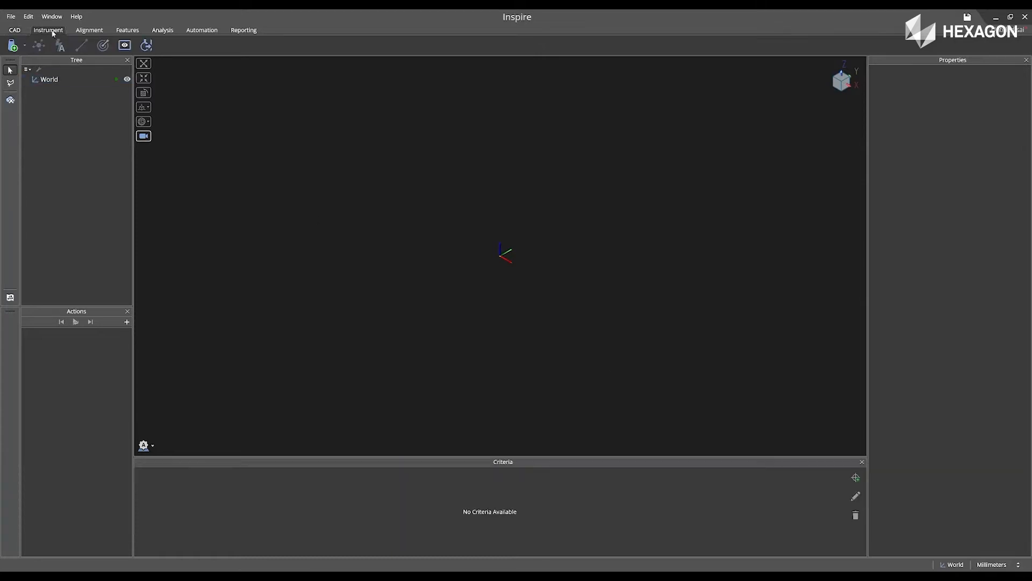
{"action": "mouse_move", "coordinate": [12, 45]}
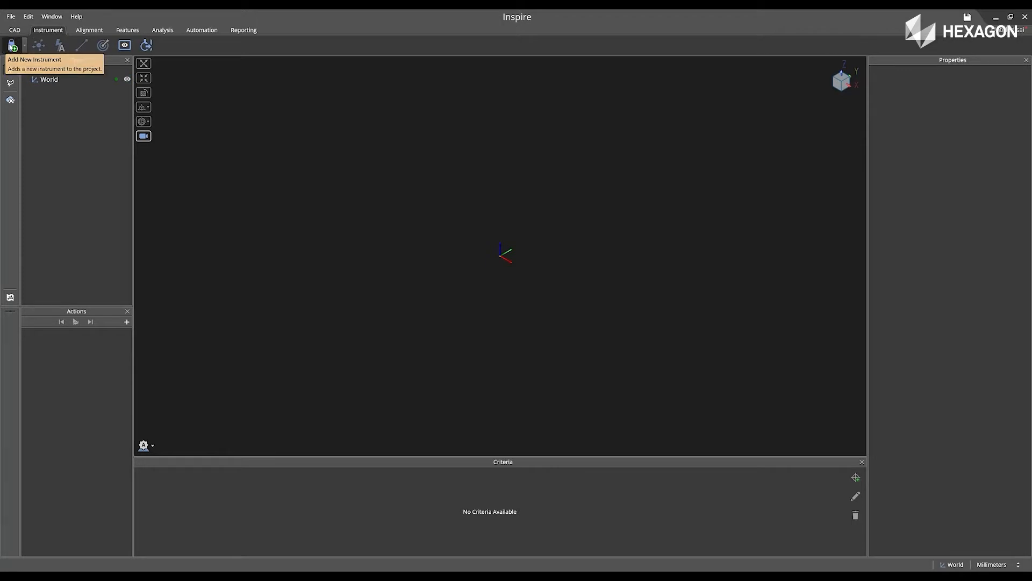
Add a new Hexagon Absolute Arm (7-axis) instrument and connect to it
{"action": "left_click", "coordinate": [11, 45]}
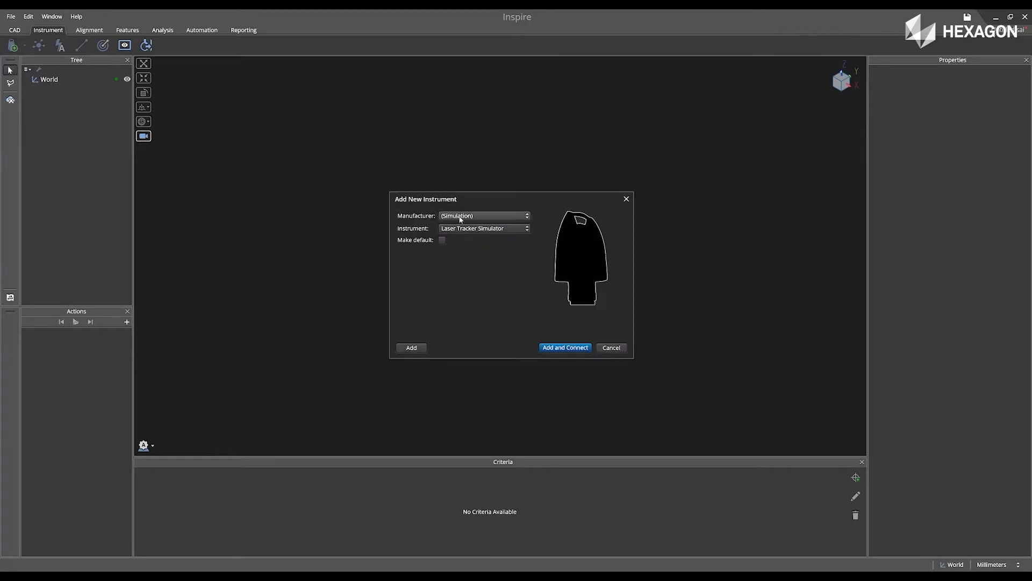
{"action": "left_click", "coordinate": [484, 215]}
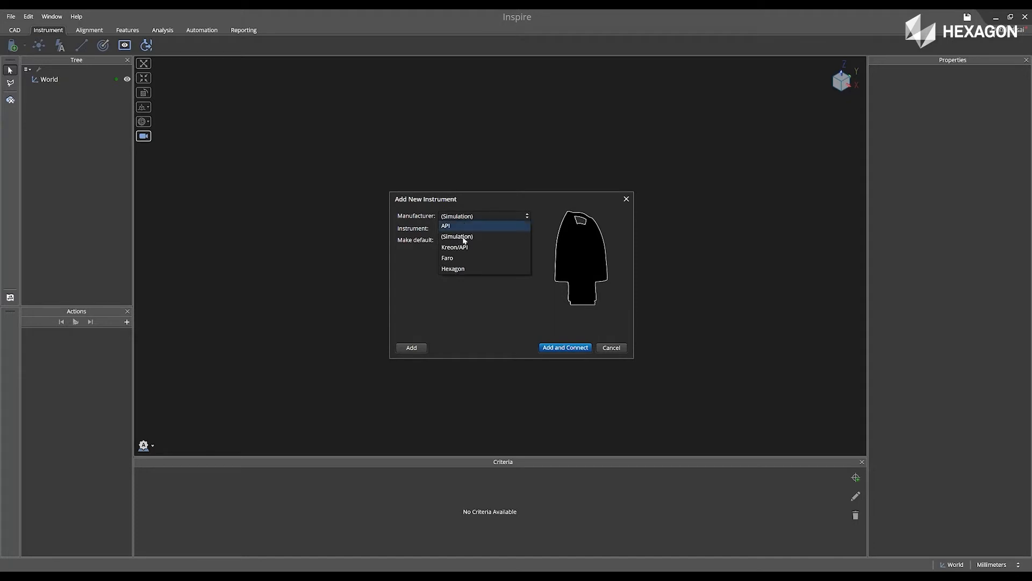
{"action": "left_click", "coordinate": [453, 268]}
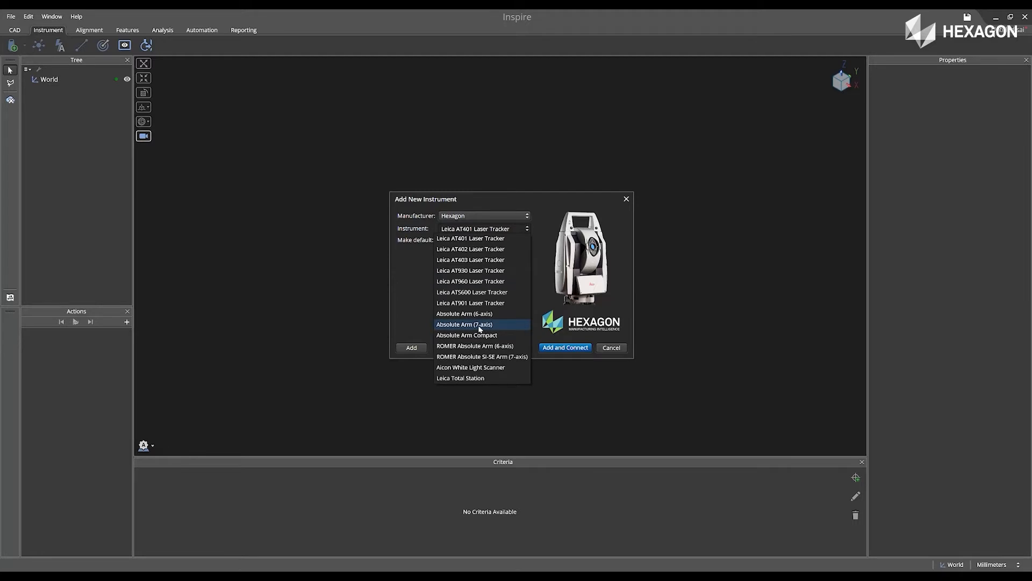
{"action": "left_click", "coordinate": [463, 323]}
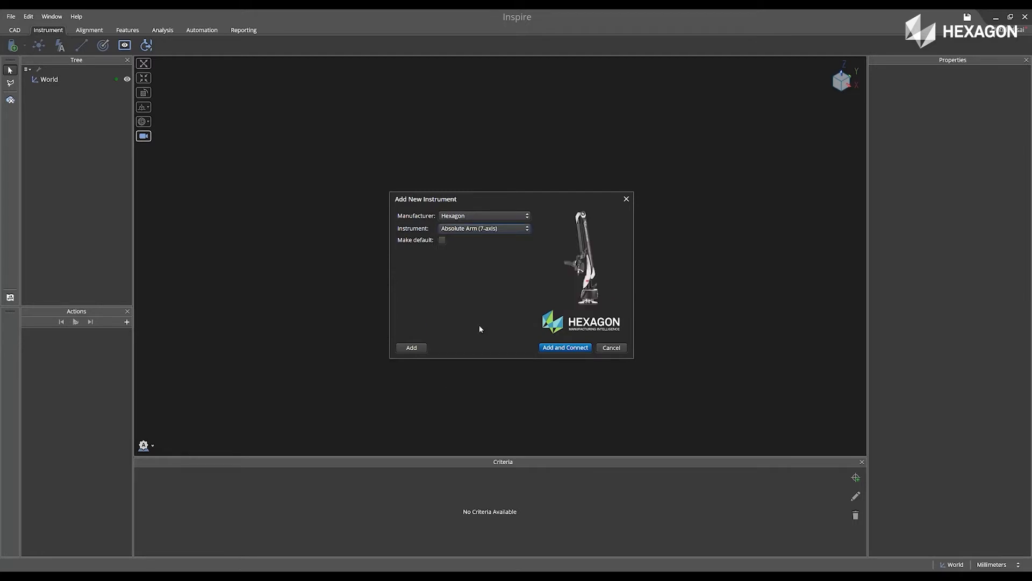
{"action": "left_click", "coordinate": [563, 348]}
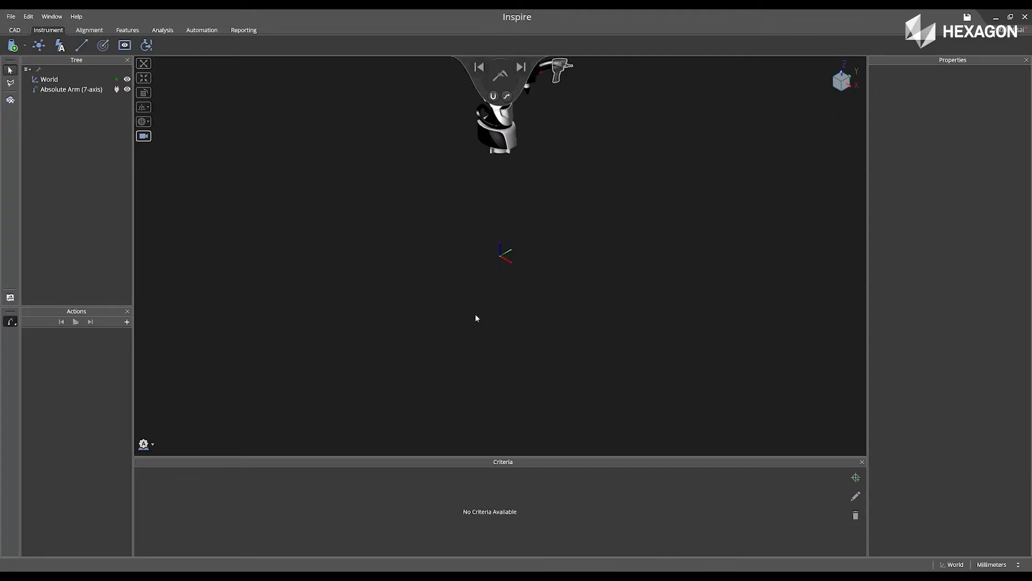
{"action": "mouse_move", "coordinate": [710, 410]}
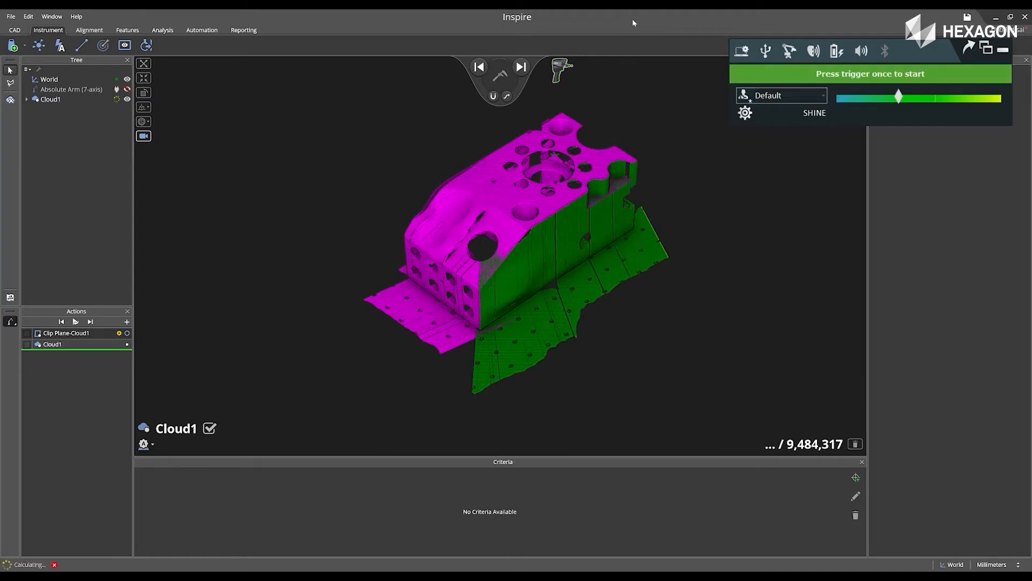
Orbit the point cloud to check scan coverage, then stop the Cloud1 scan
{"action": "left_click_drag", "start_coordinate": [898, 98], "coordinate": [859, 97]}
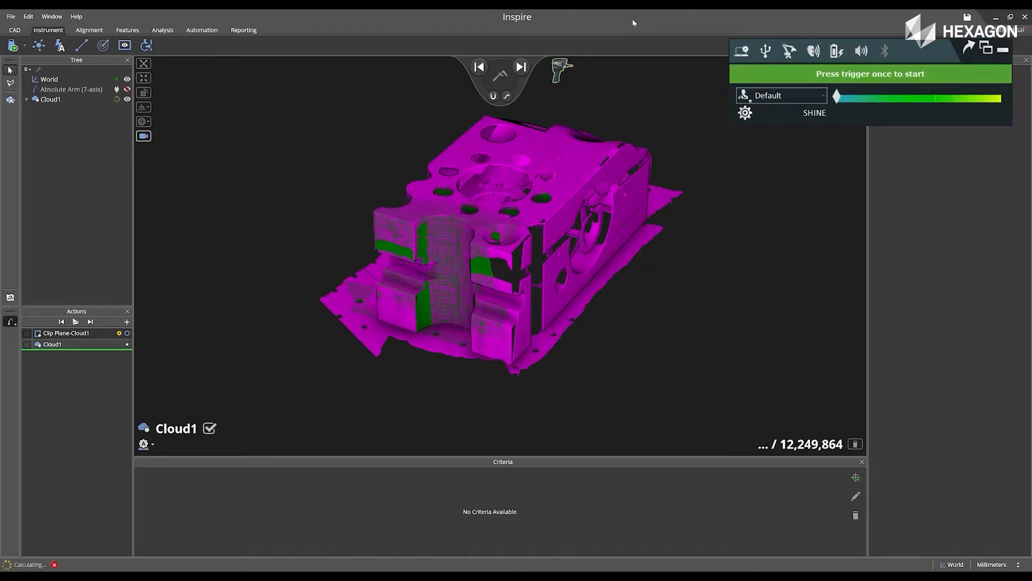
{"action": "left_click_drag", "start_coordinate": [836, 98], "coordinate": [900, 98]}
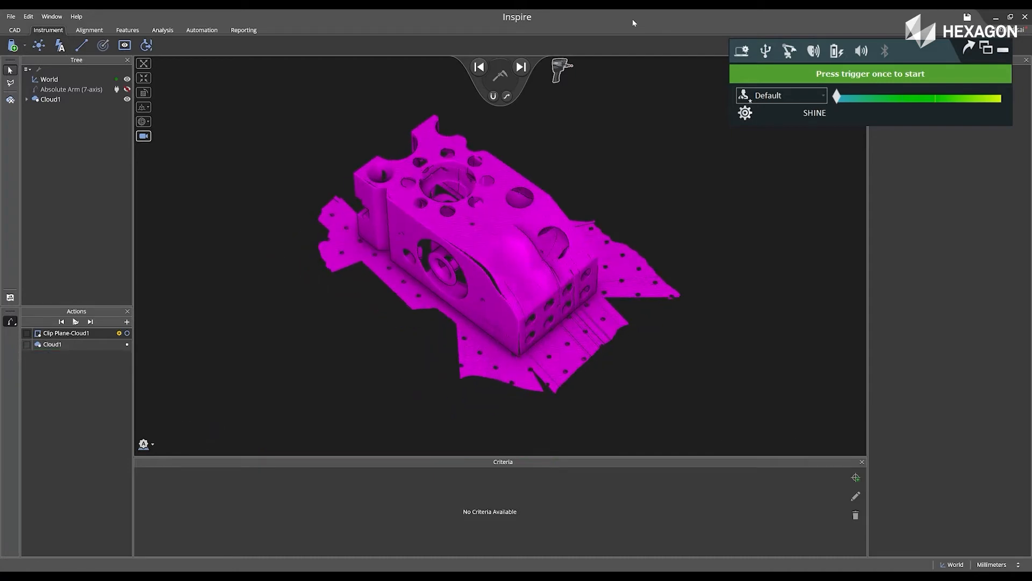
{"action": "left_click", "coordinate": [65, 333]}
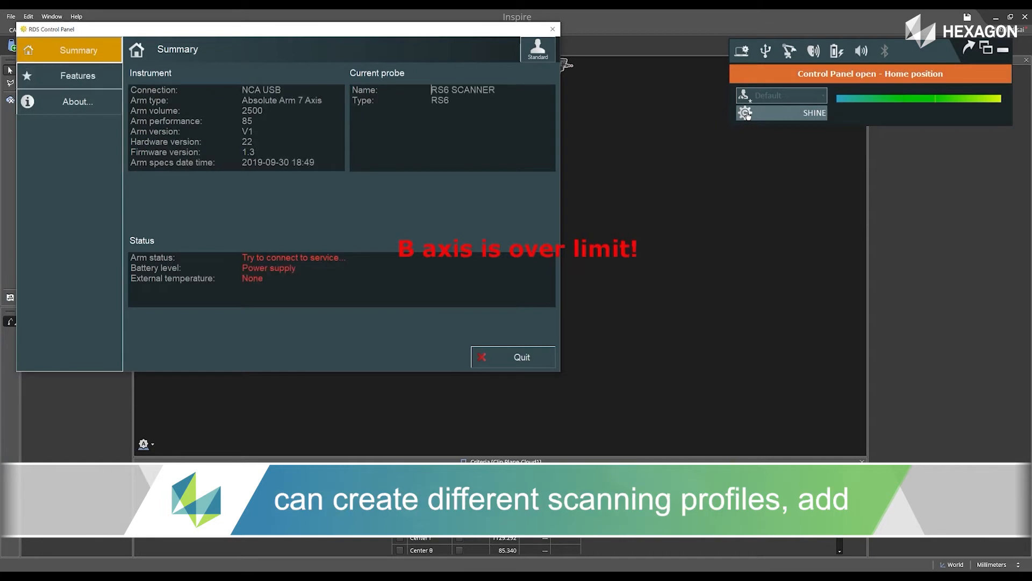
On the RS6 page, log in with Advanced access and confirm the password
{"action": "left_click", "coordinate": [77, 179]}
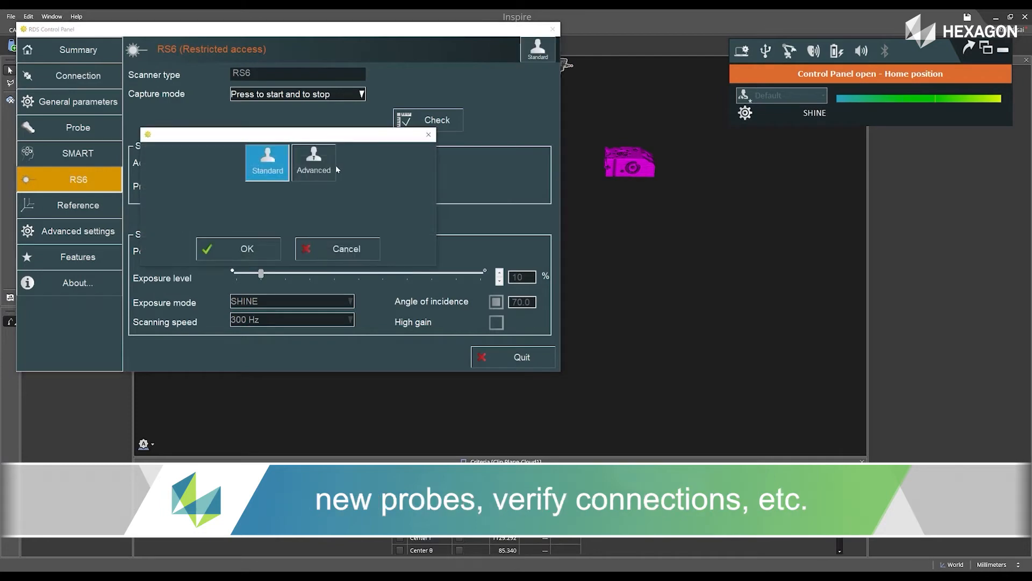
{"action": "left_click", "coordinate": [314, 161]}
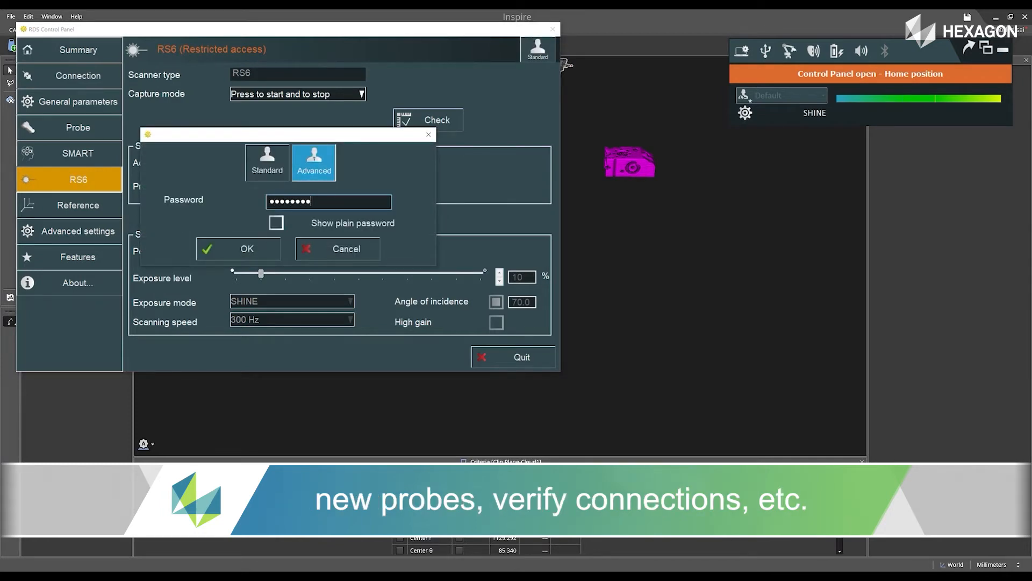
{"action": "left_click", "coordinate": [238, 249]}
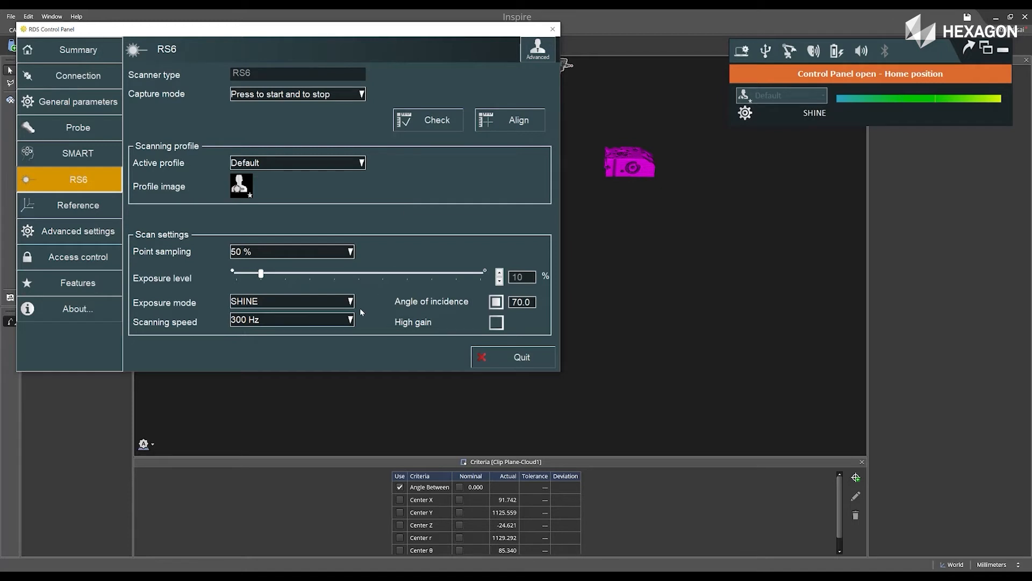
Choose 100 Hz from the RS6 Scanning speed dropdown
{"action": "left_click", "coordinate": [348, 320]}
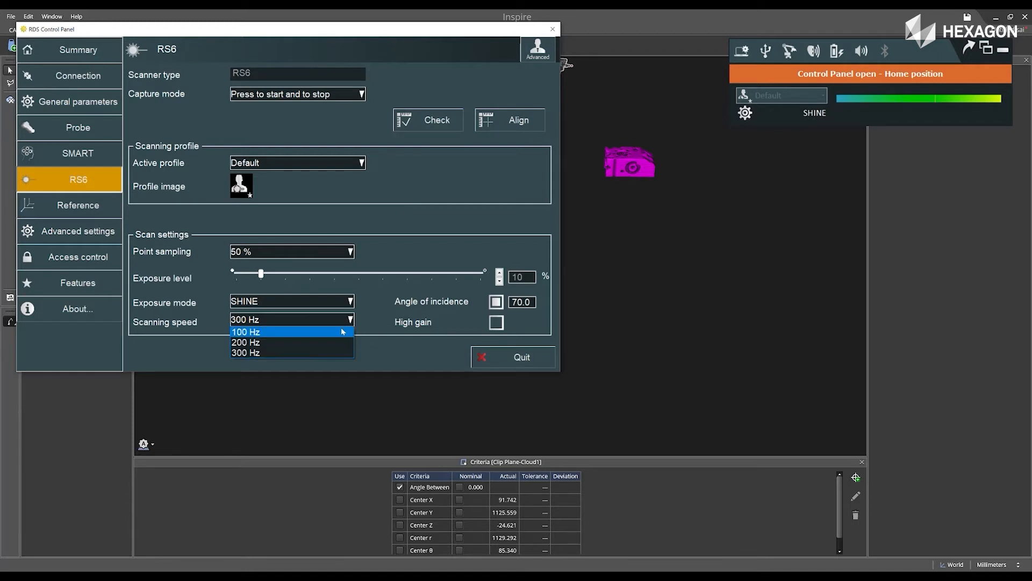
{"action": "left_click", "coordinate": [246, 331]}
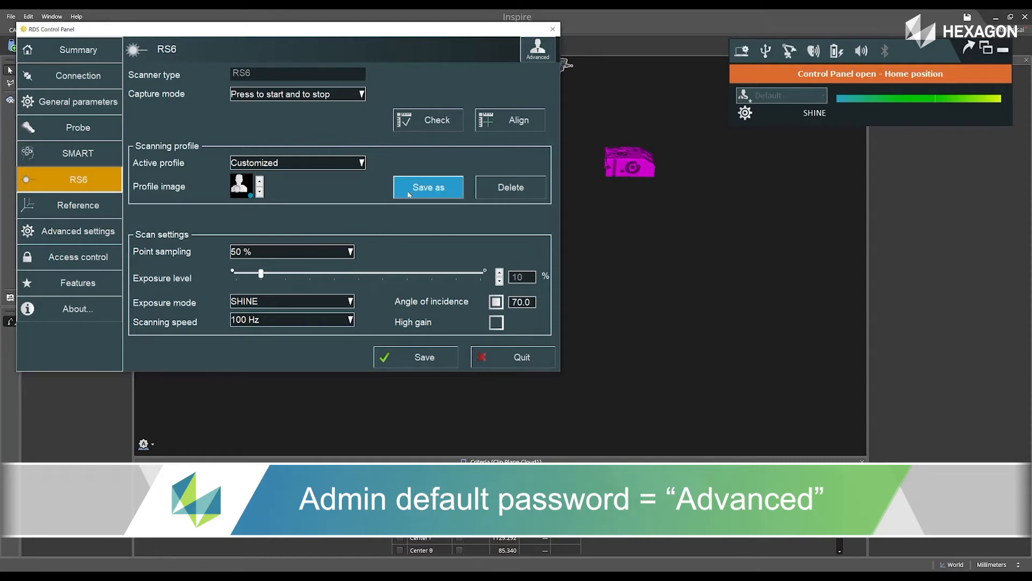
Save the customized RS6 settings as a new profile named '100Hz Scanning Speed'
{"action": "left_click", "coordinate": [427, 187]}
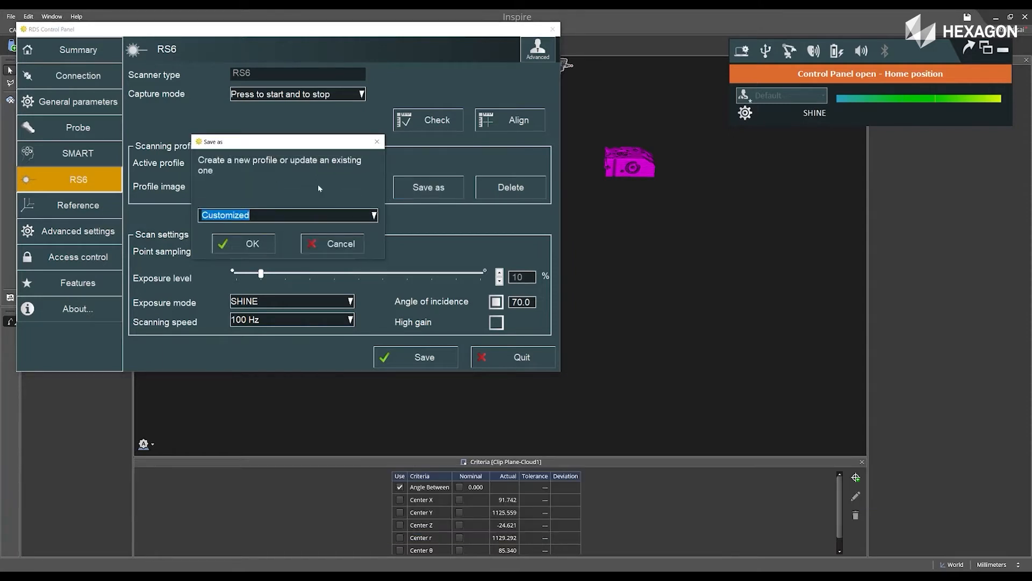
{"action": "type", "text": "100"}
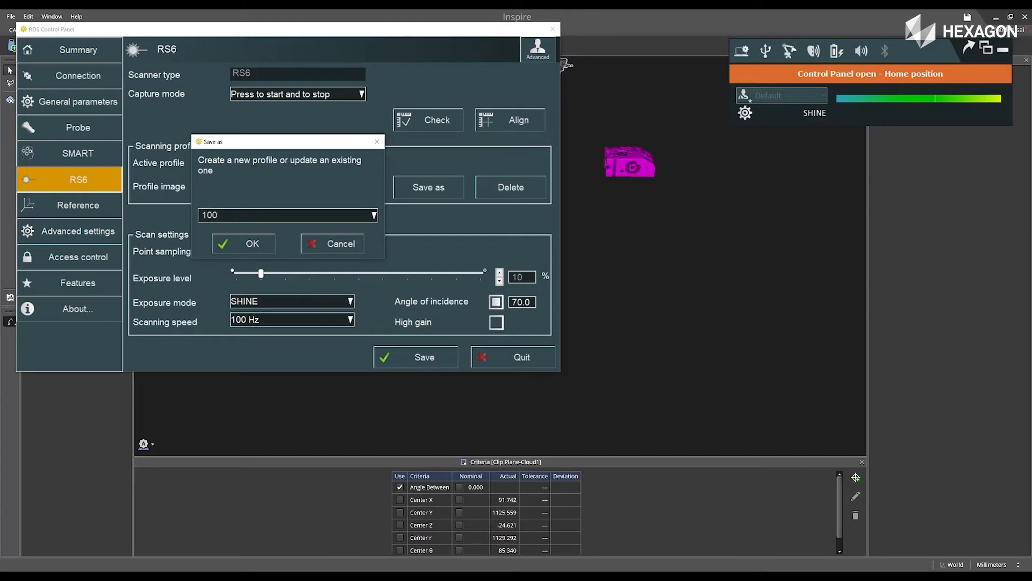
{"action": "type", "text": "Hz"}
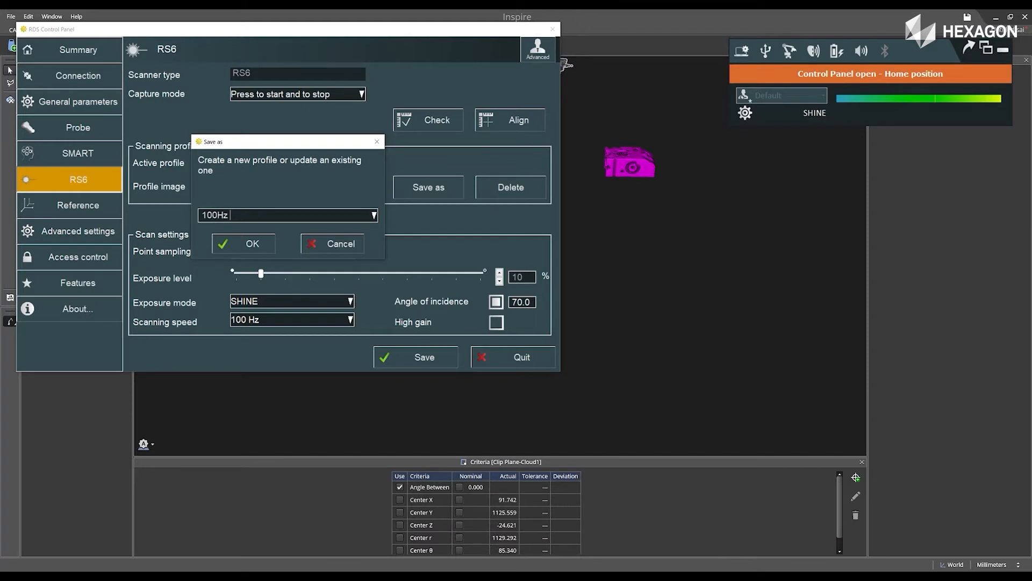
{"action": "type", "text": "Scanning Speed"}
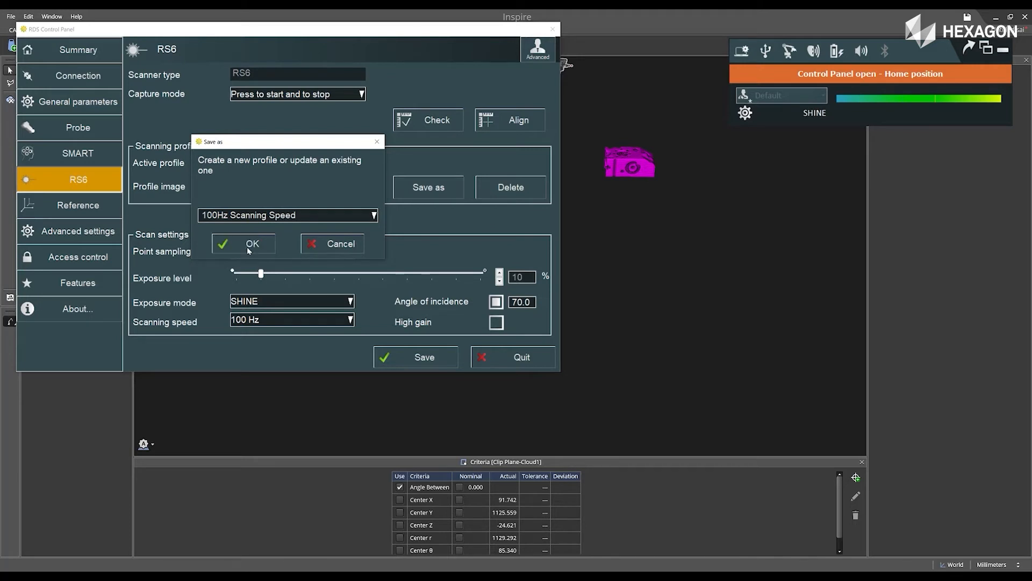
{"action": "left_click", "coordinate": [251, 243]}
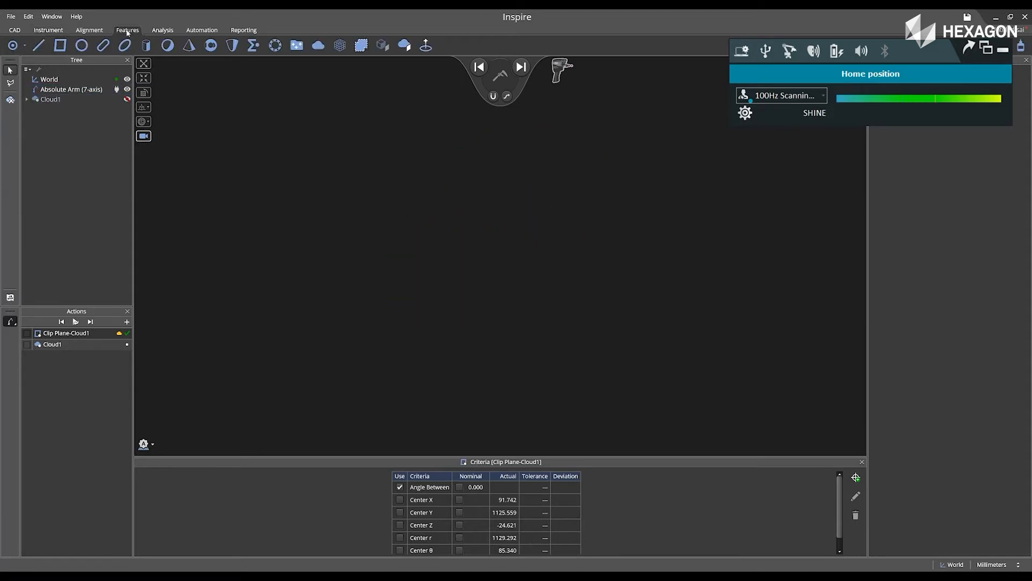
{"action": "mouse_move", "coordinate": [318, 45]}
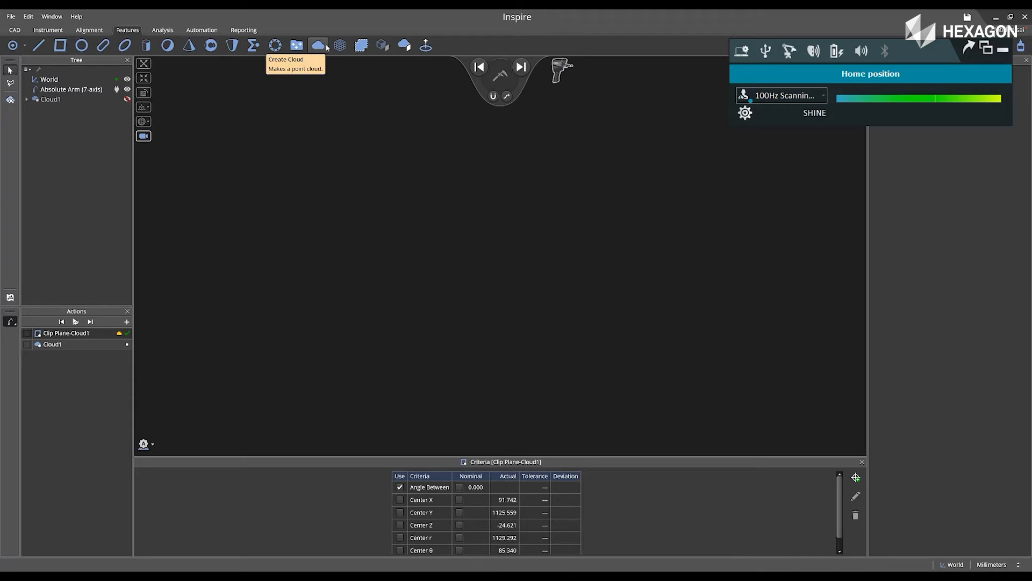
Create a new point cloud, Cloud2, and scan the part at 100 Hz
{"action": "left_click", "coordinate": [318, 45]}
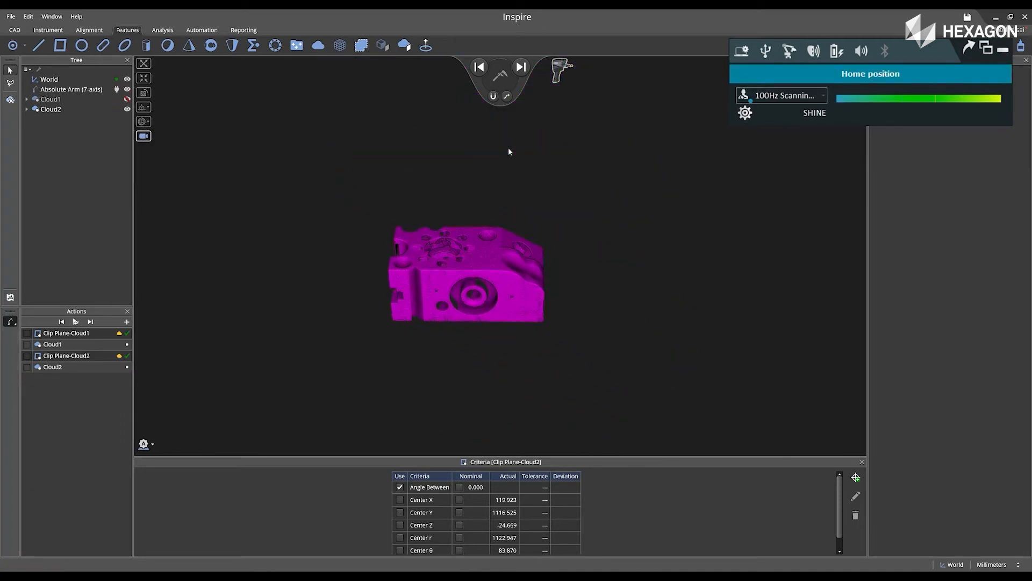
{"action": "mouse_move", "coordinate": [586, 140]}
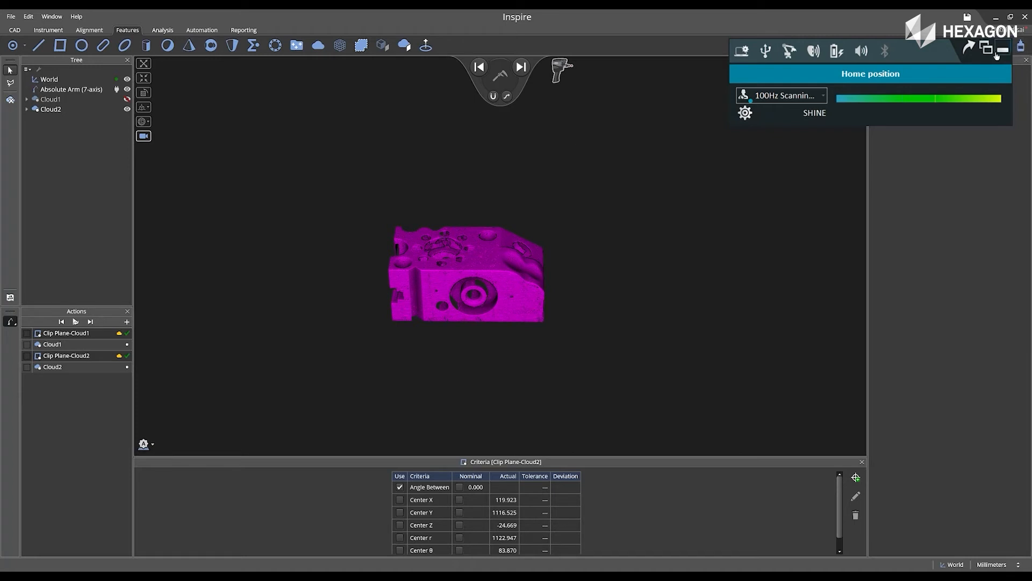
Close the RDS panel and read the Cloud1 (15,015,954) and Cloud2 (5,428,979) point counts
{"action": "left_click", "coordinate": [51, 108]}
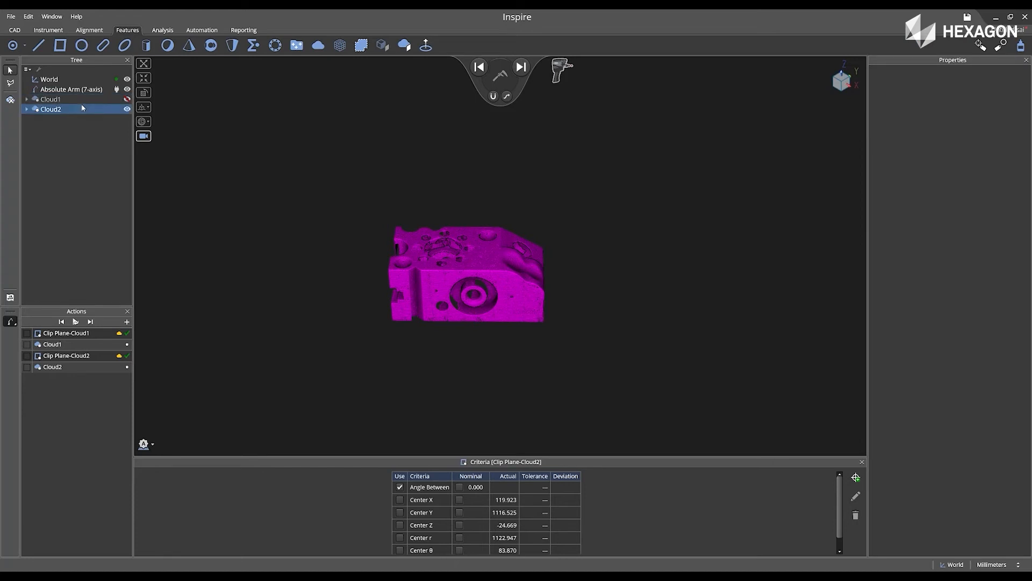
{"action": "left_click", "coordinate": [50, 99]}
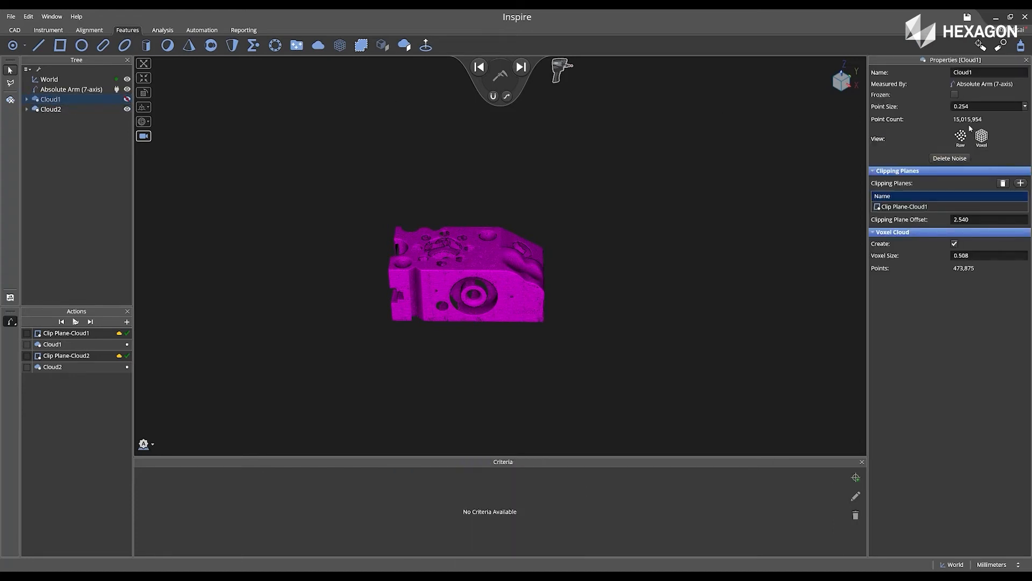
{"action": "left_click", "coordinate": [50, 108]}
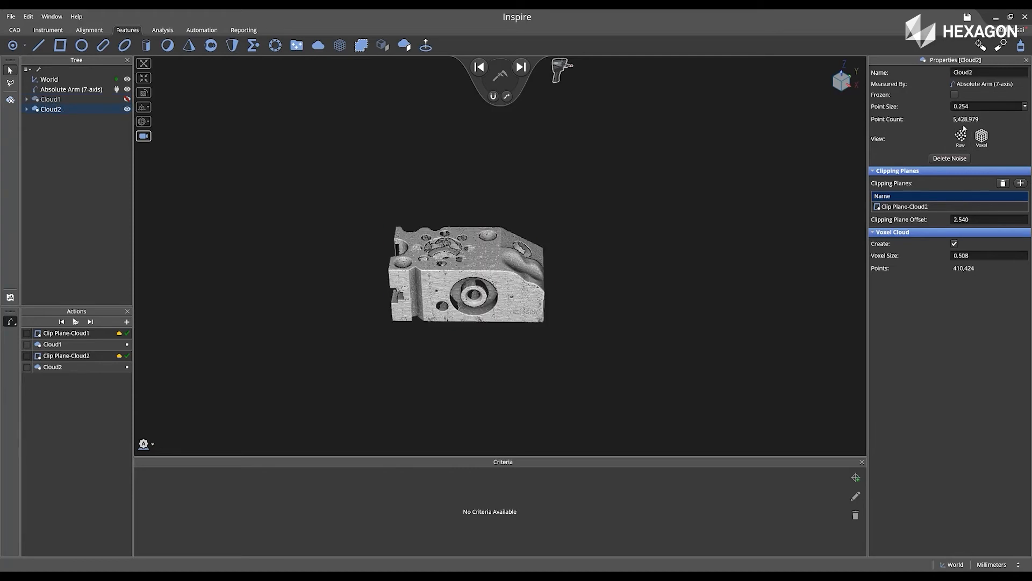
{"action": "mouse_move", "coordinate": [342, 196]}
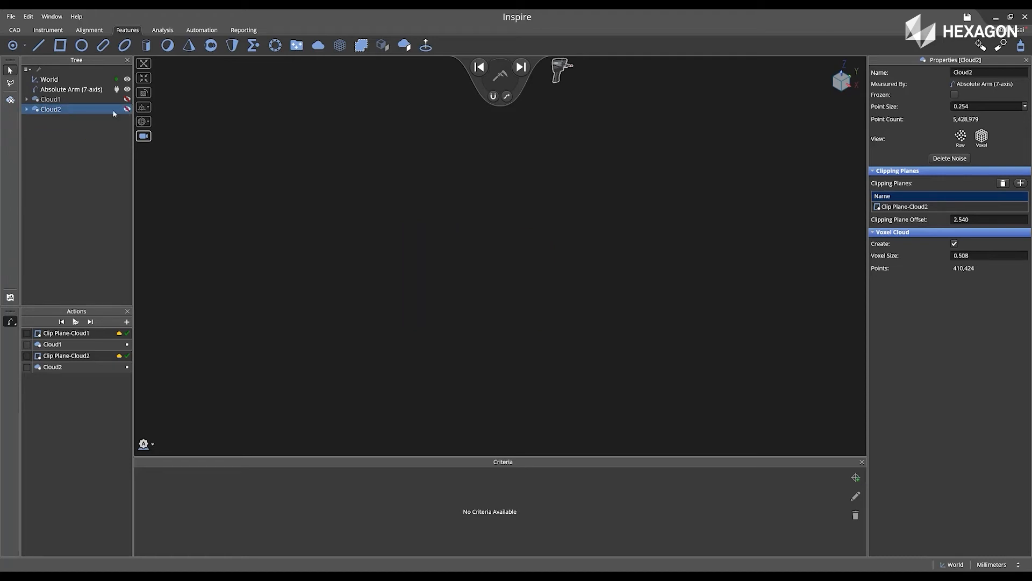
Rename Cloud1 to '300 Hz' and Cloud2 to '100 Hz' in the Tree
{"action": "left_click", "coordinate": [50, 99]}
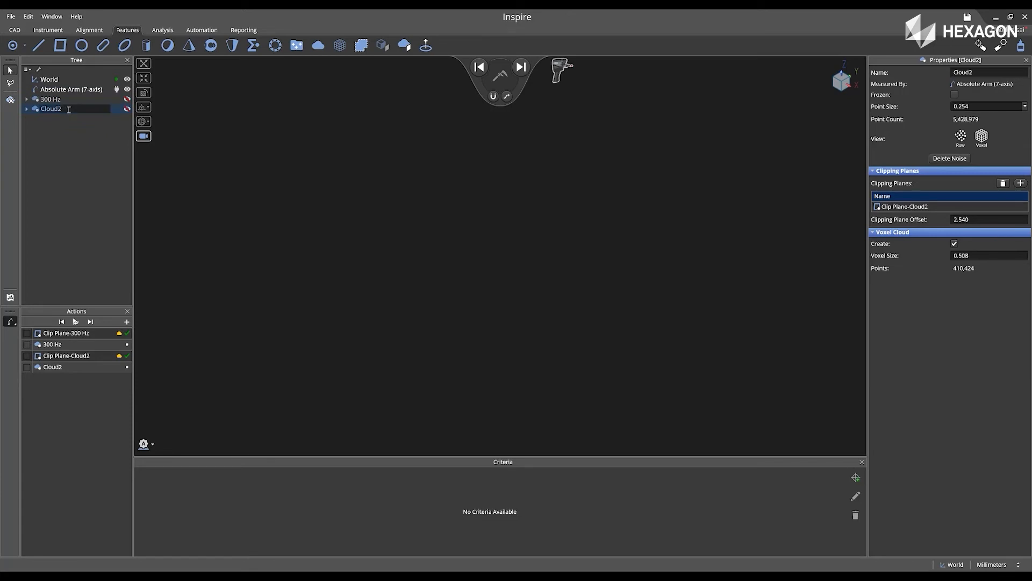
{"action": "type", "text": "100 H"}
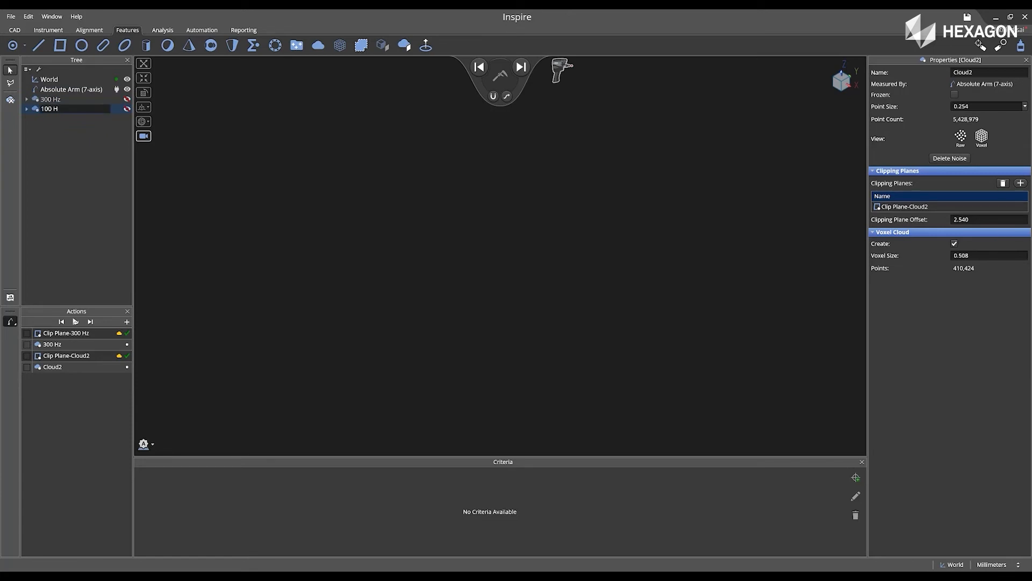
{"action": "left_click", "coordinate": [50, 109]}
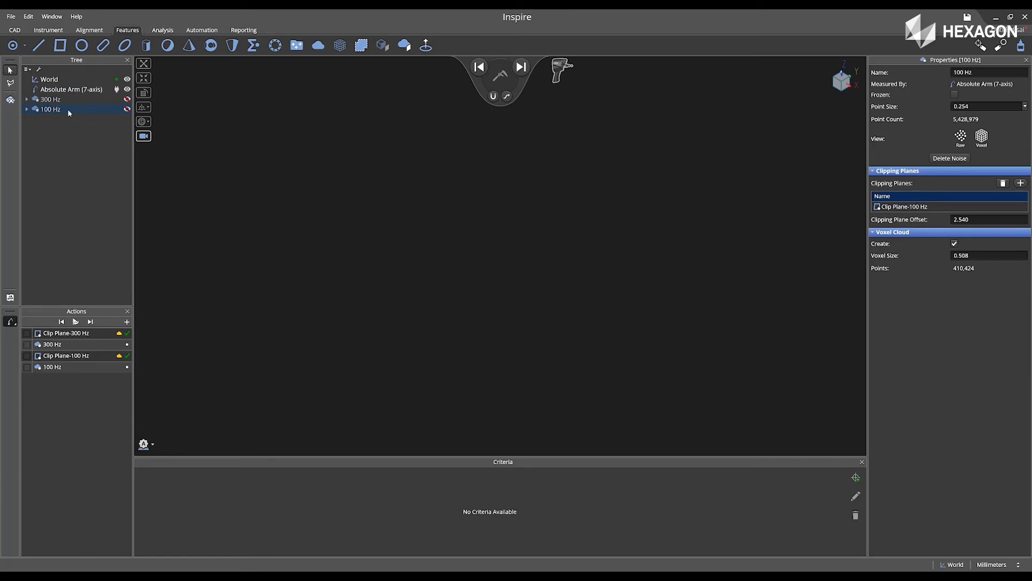
{"action": "mouse_move", "coordinate": [95, 142]}
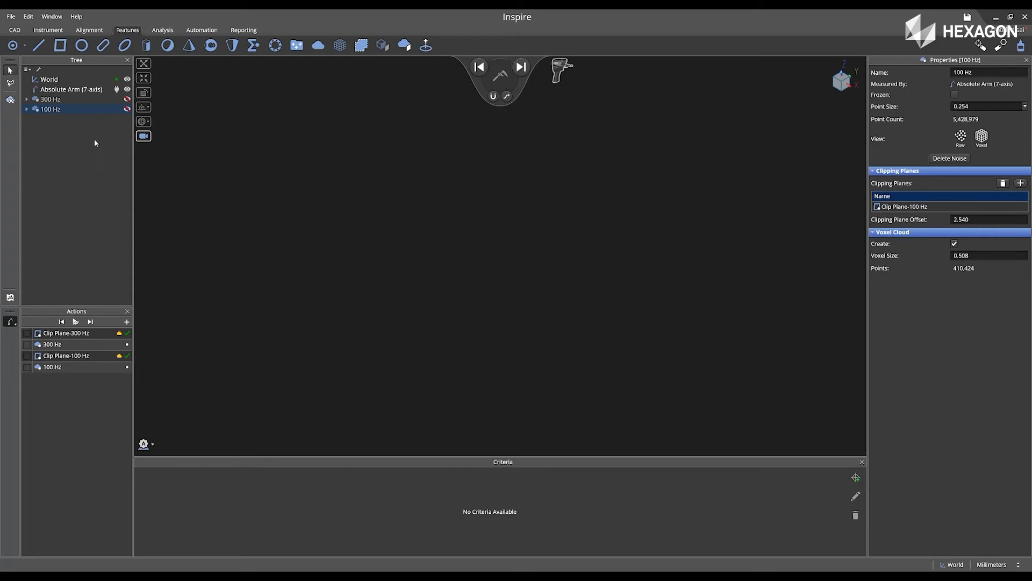
{"action": "mouse_move", "coordinate": [323, 161]}
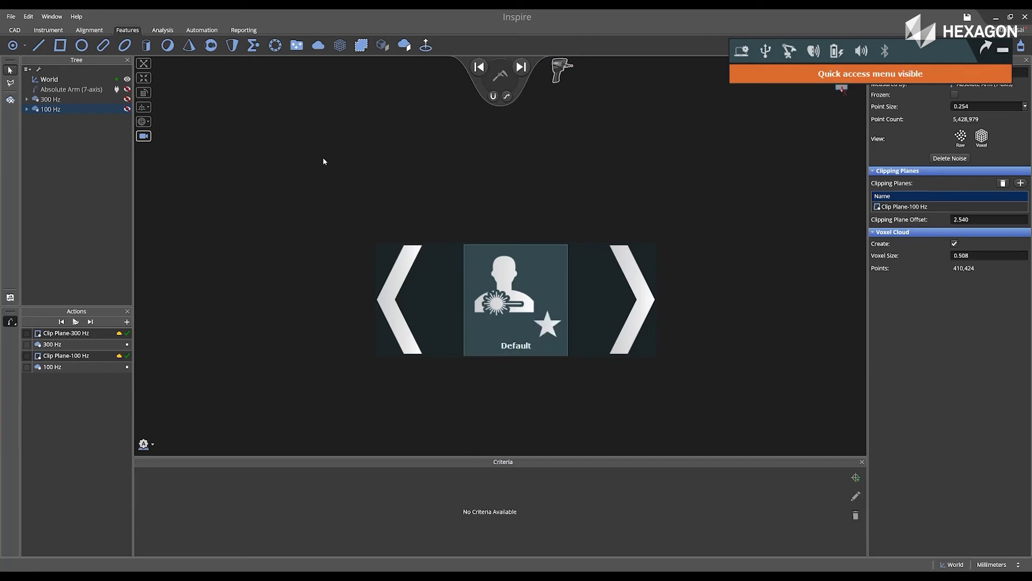
Select the Default scanner profile from the arm's quick access menu
{"action": "left_click", "coordinate": [515, 298]}
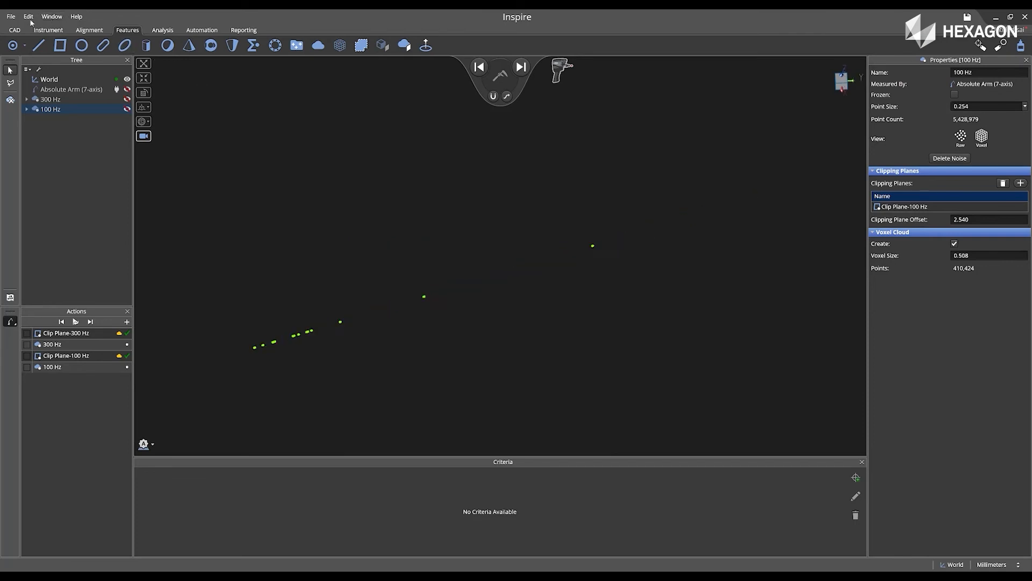
Turn on Voxelize Incoming Data at size 0.254 in the Measurement application settings
{"action": "left_click", "coordinate": [28, 16]}
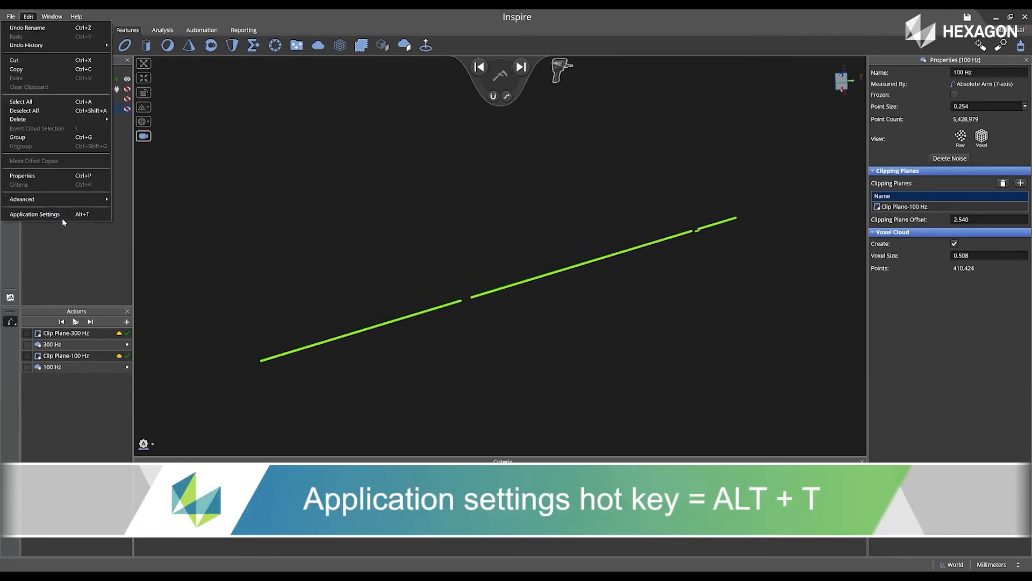
{"action": "left_click", "coordinate": [34, 214]}
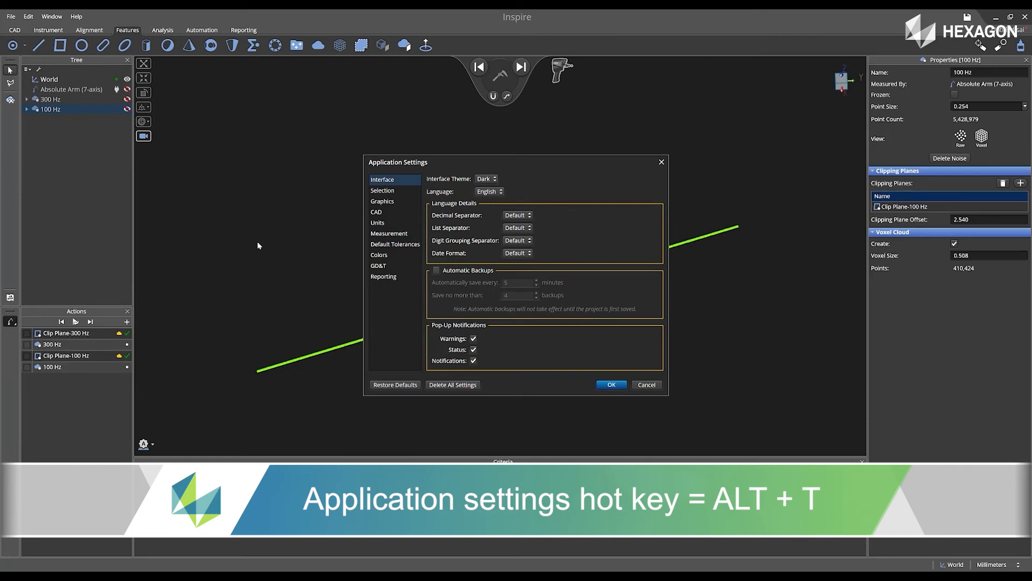
{"action": "left_click", "coordinate": [388, 233]}
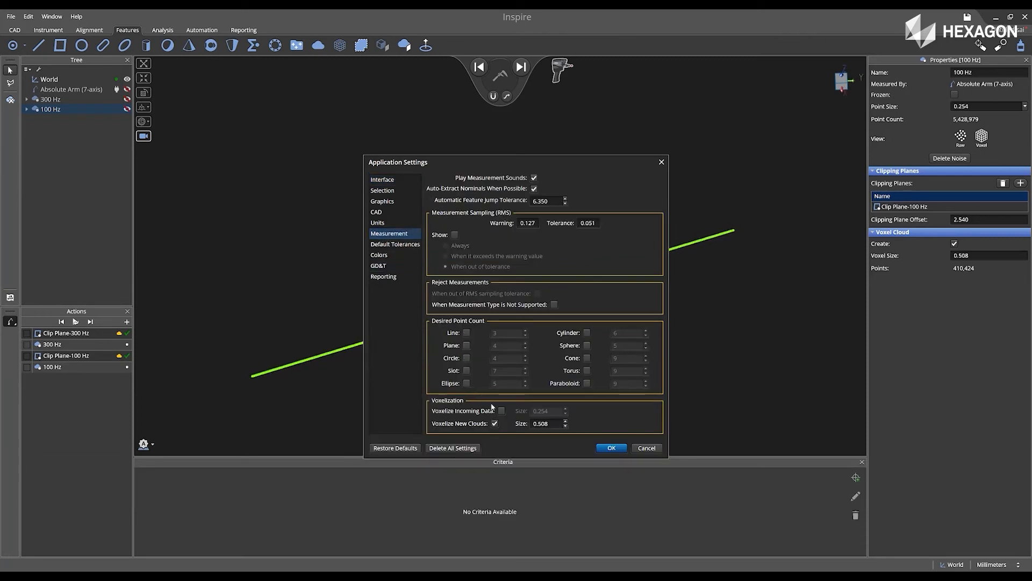
{"action": "left_click", "coordinate": [501, 411]}
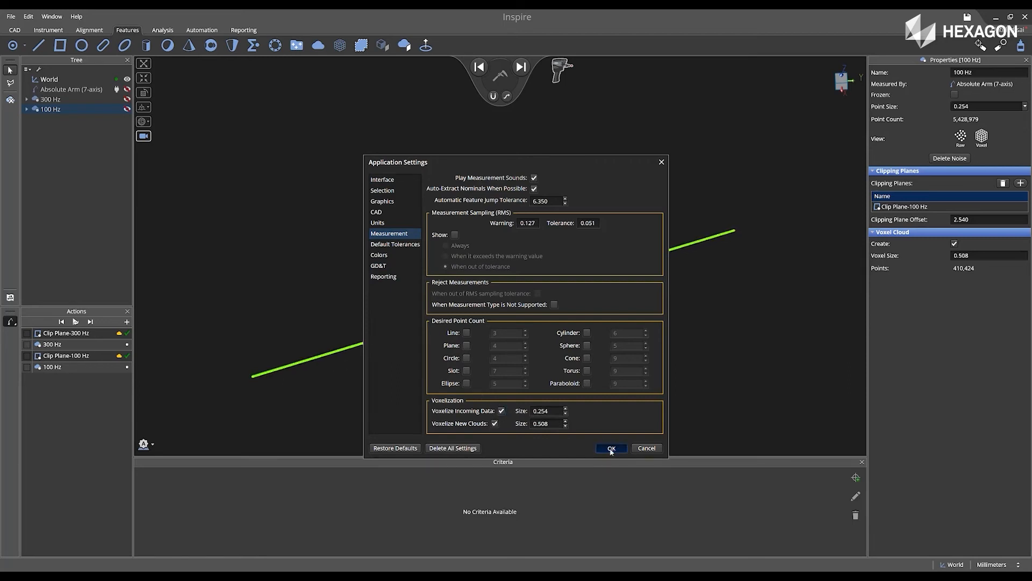
{"action": "left_click", "coordinate": [609, 448]}
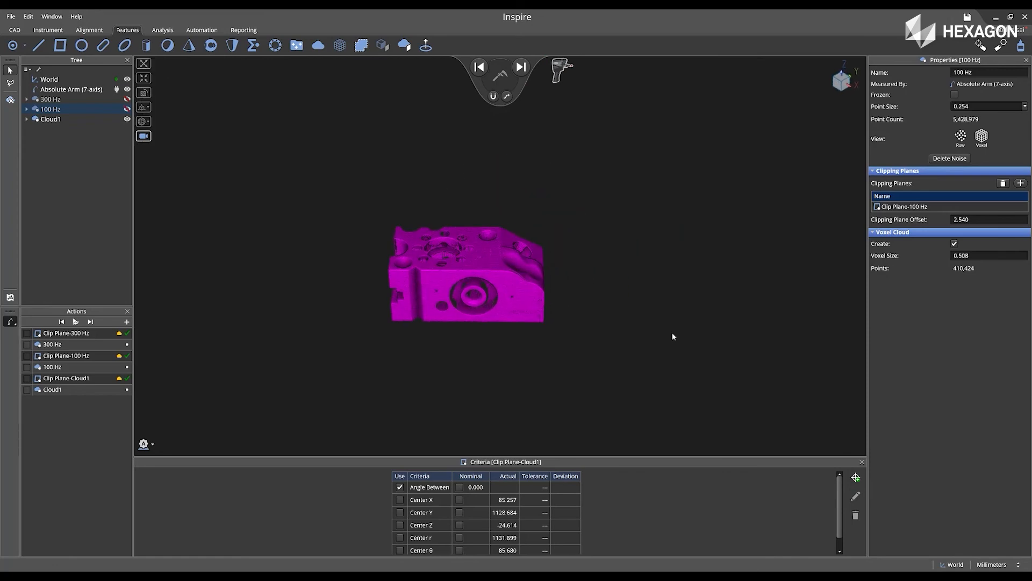
Select Cloud1 in the Tree to show its 3,528,787 point count in Properties
{"action": "left_click", "coordinate": [50, 119]}
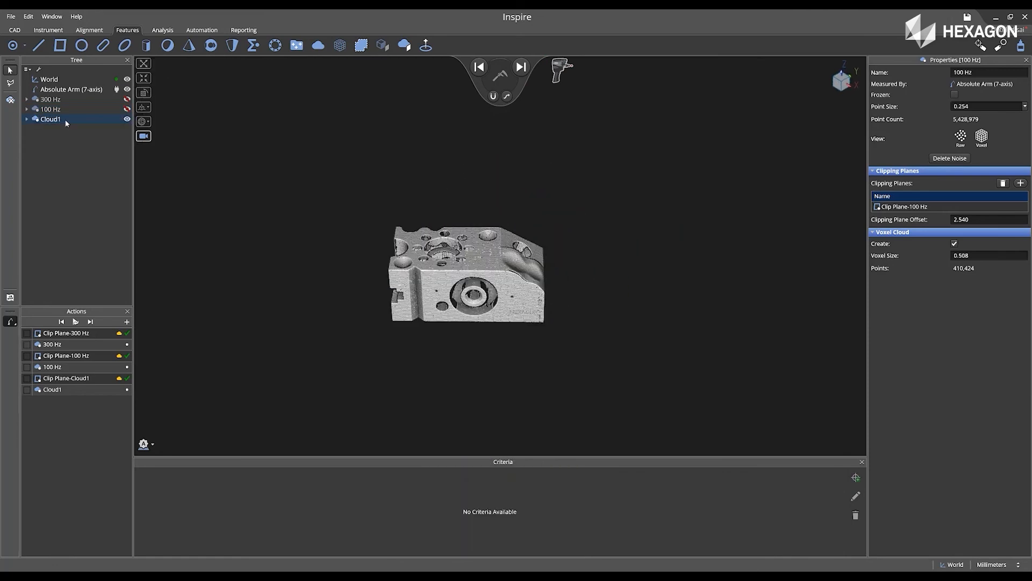
{"action": "left_click", "coordinate": [50, 119]}
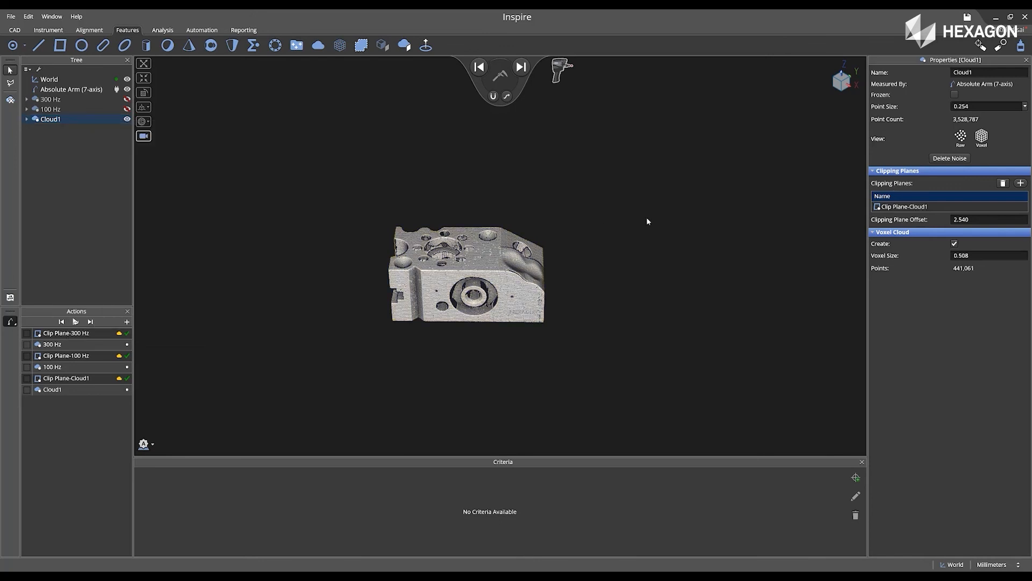